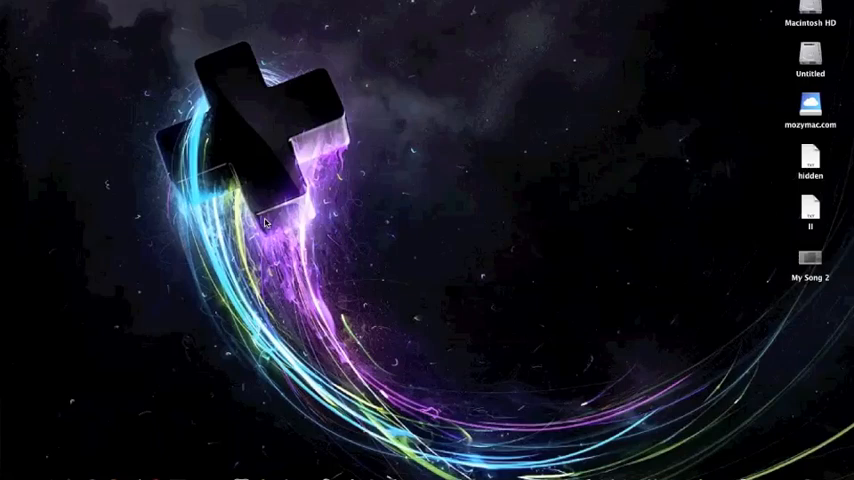
{"action": "mouse_move", "coordinate": [258, 205]}
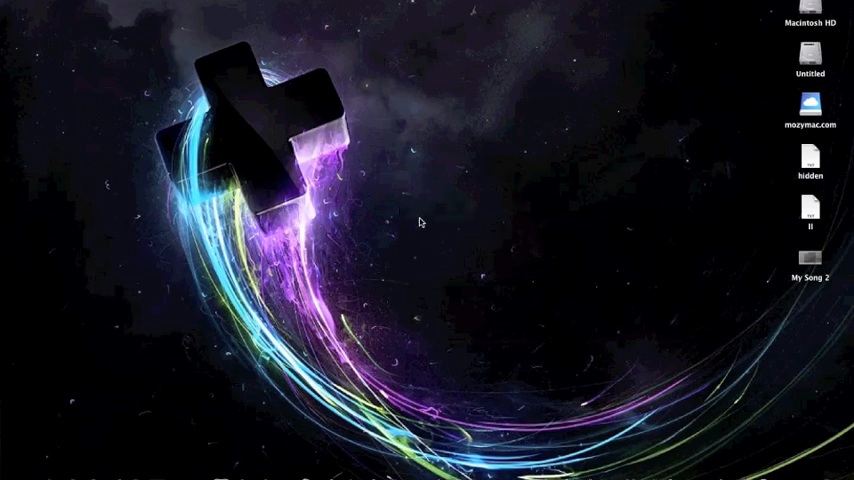
{"action": "mouse_move", "coordinate": [427, 196]}
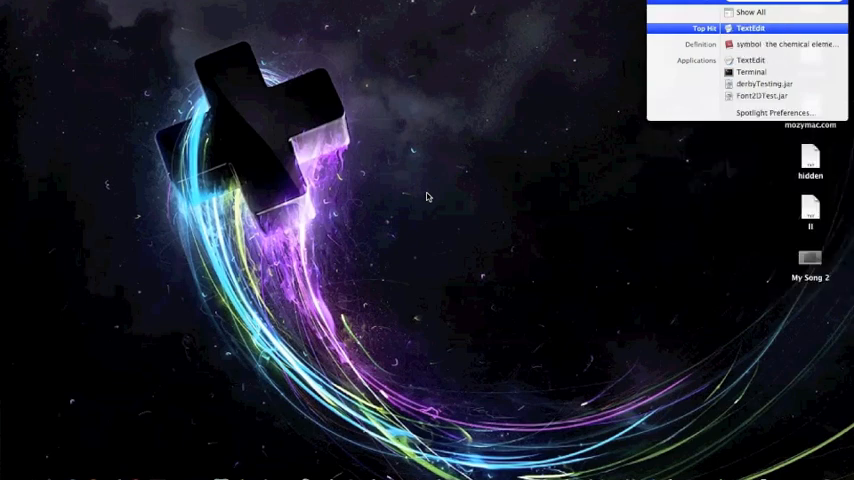
Step: Launch Terminal from the Spotlight results under Applications
{"action": "left_click", "coordinate": [740, 72]}
{"action": "type", "text": "killall Finder"}
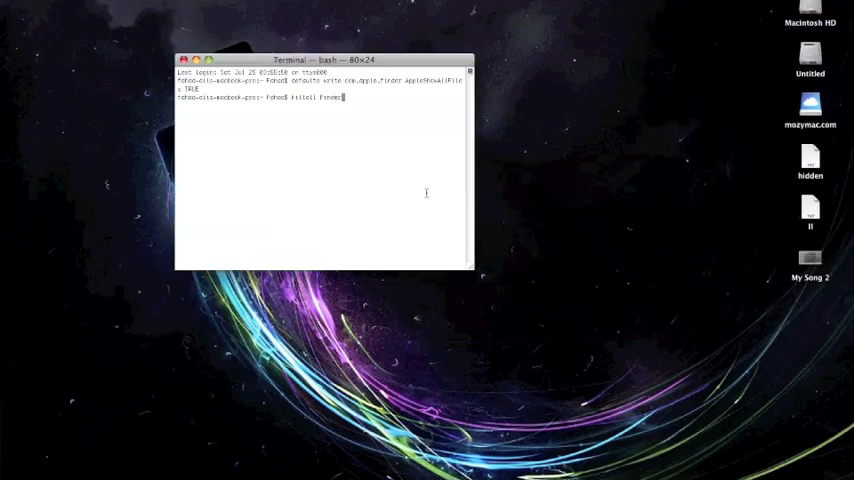
Step: Run 'killall Finder' to restart Finder with AppleShowAllFiles set to TRUE
{"action": "key", "text": "Return"}
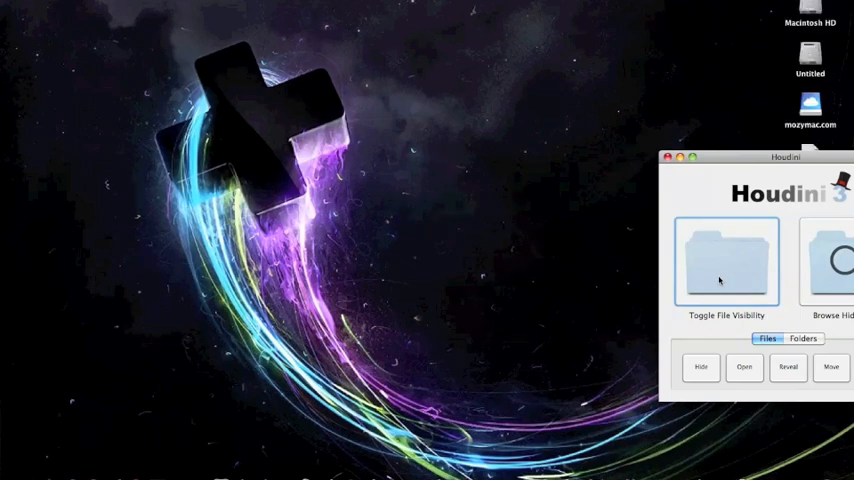
Step: Use Houdini 3's Toggle File Visibility button to hide the shown hidden files again
{"action": "left_click", "coordinate": [724, 262]}
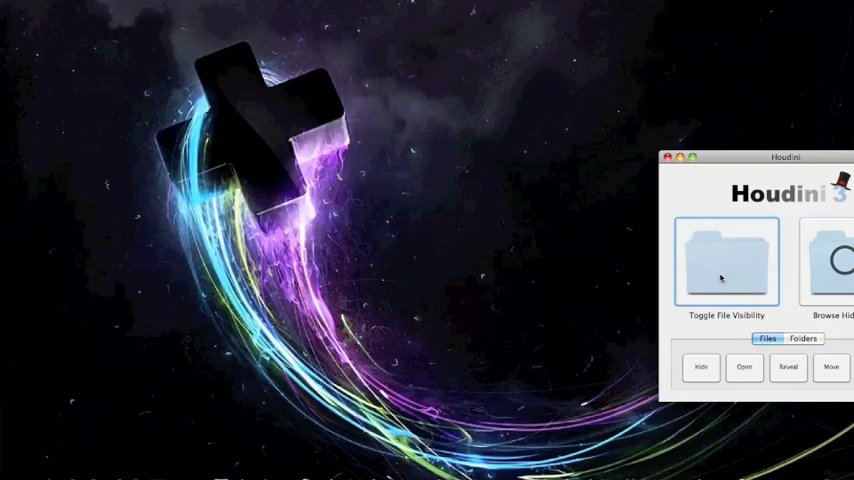